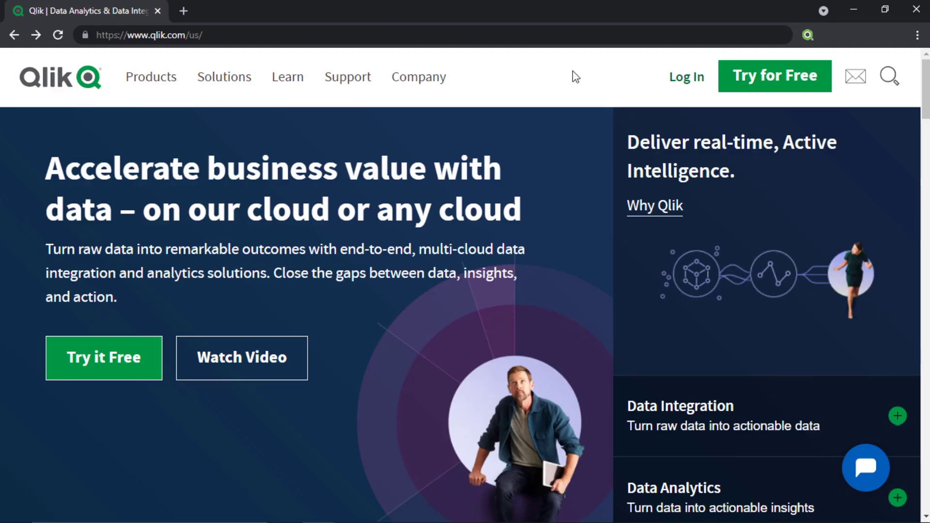
Step: Show the qlik.com Log In menu listing Qlik.com, My Qlik, Community and Support Portal
click(178, 35)
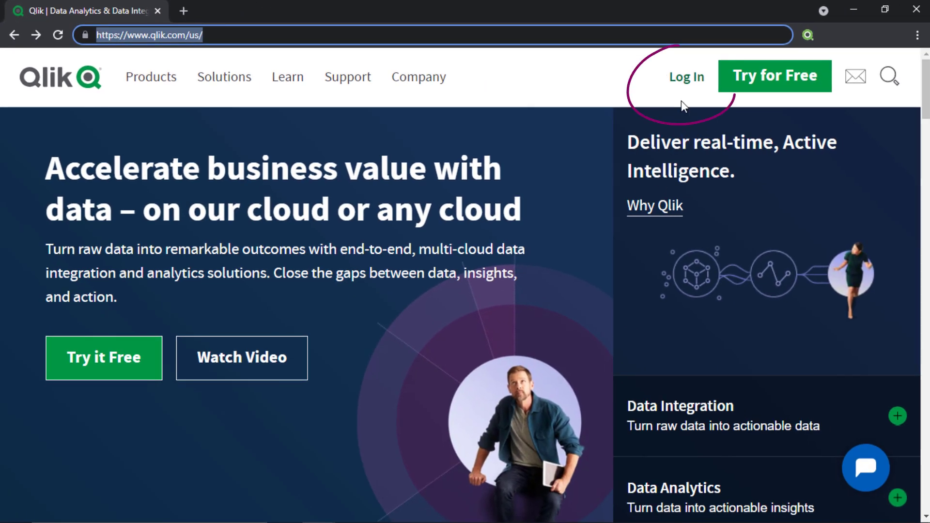
click(686, 76)
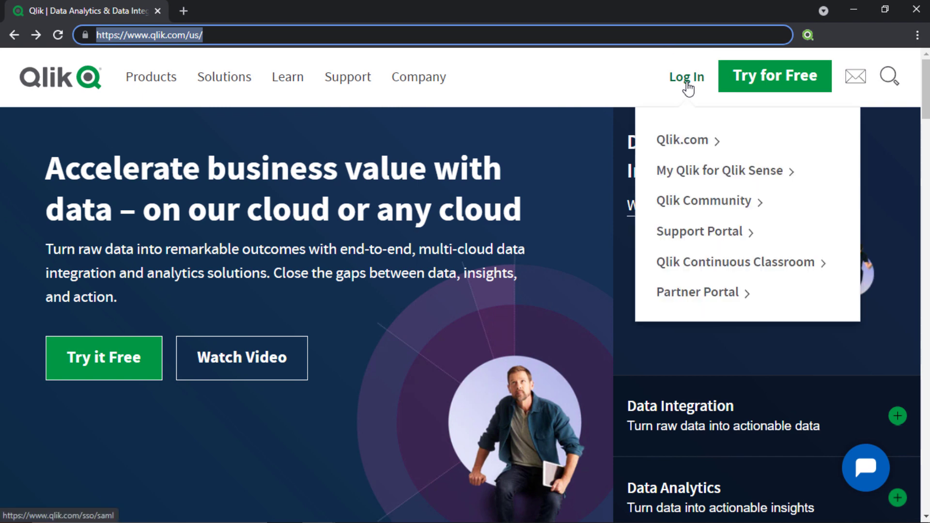
mouse_move(684, 140)
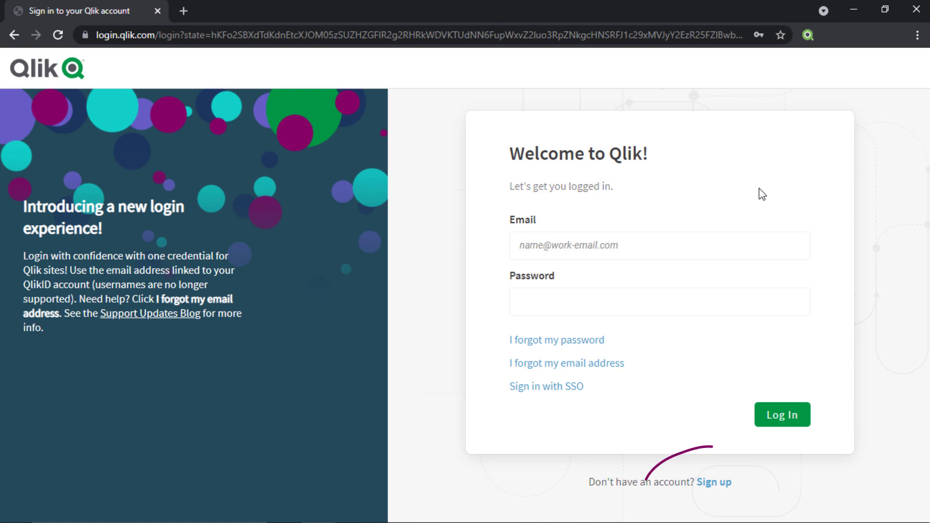
mouse_move(714, 482)
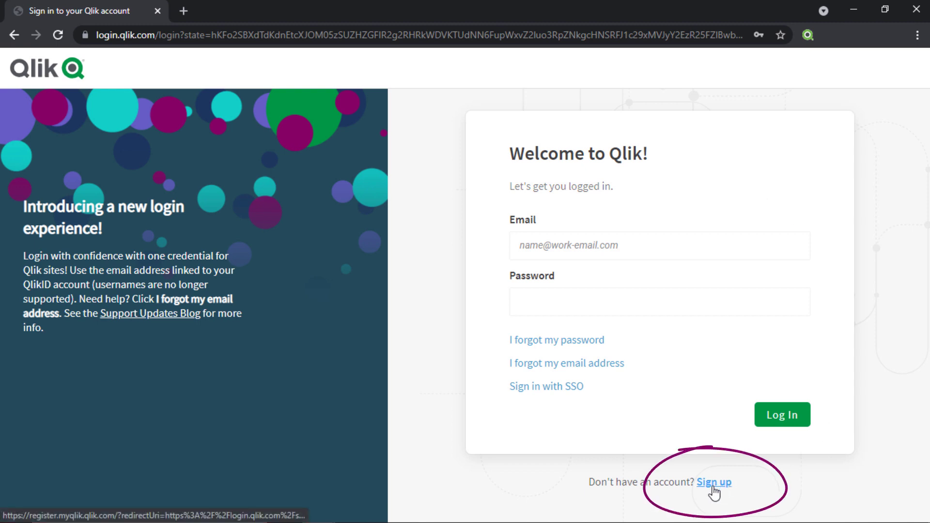
Step: Begin a Qlik ID sign-up with an outlook.com email address and submit it
click(714, 482)
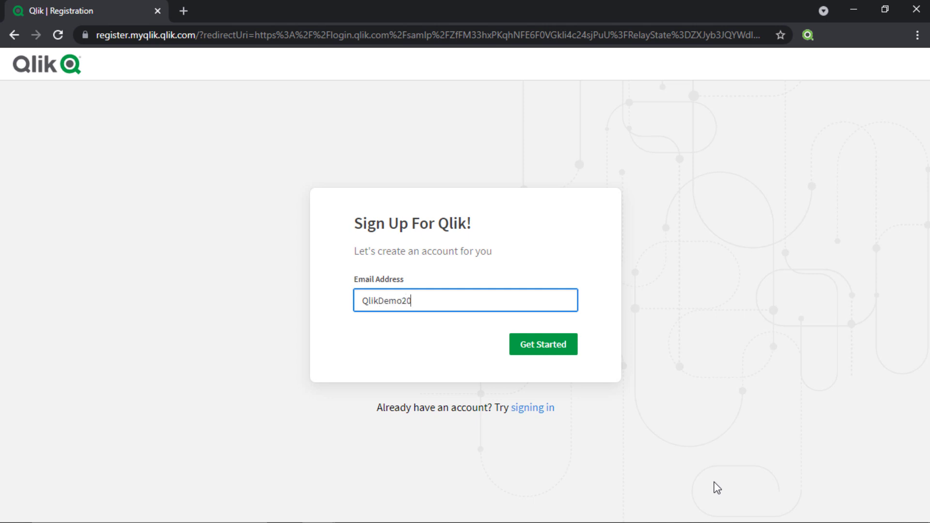
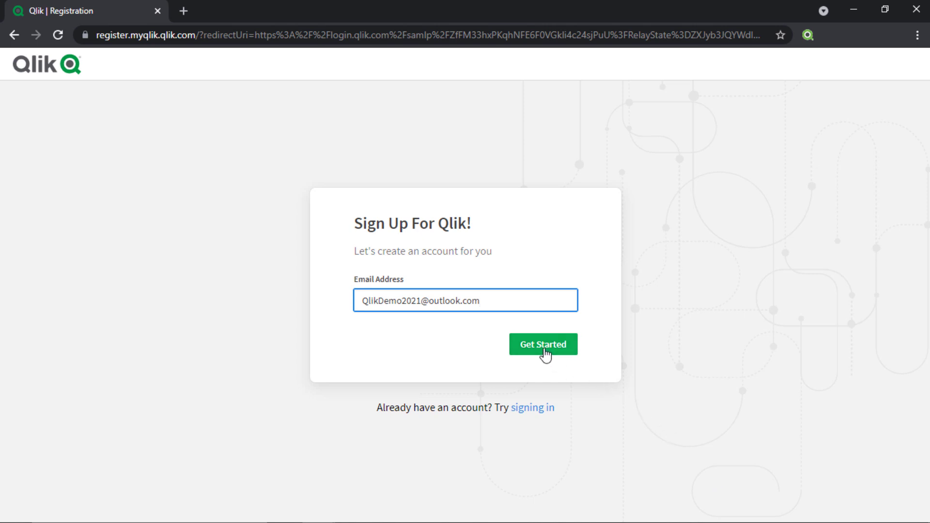
click(542, 344)
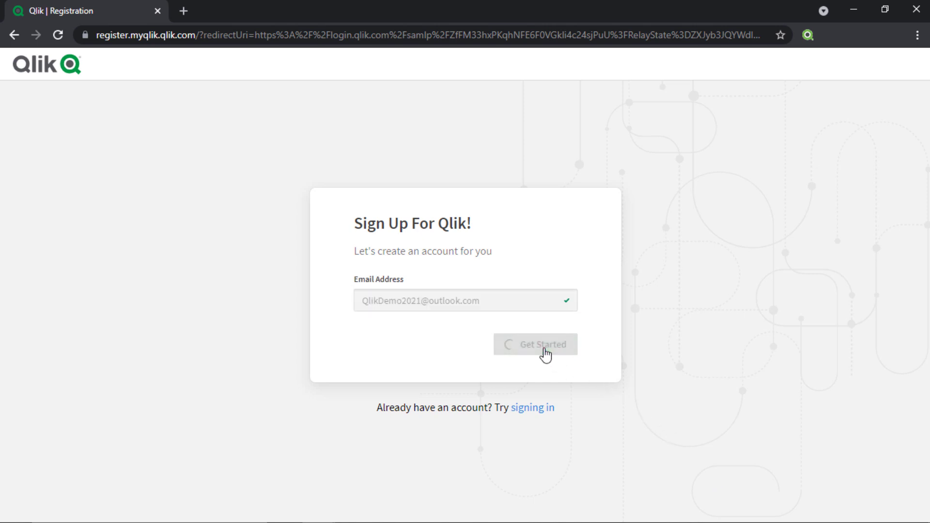
Step: Submit name, country and company 'Qlik Customer', then locate the six-digit code in the registration email
click(534, 344)
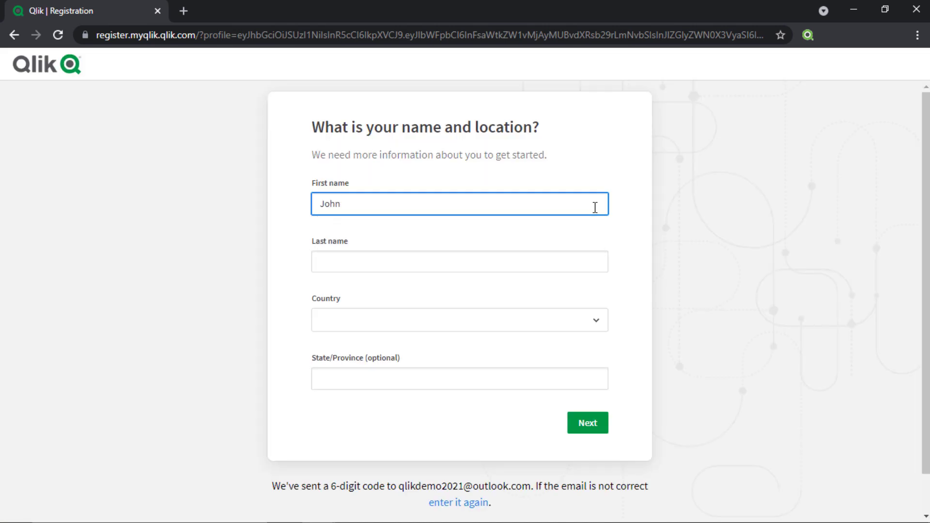
click(459, 320)
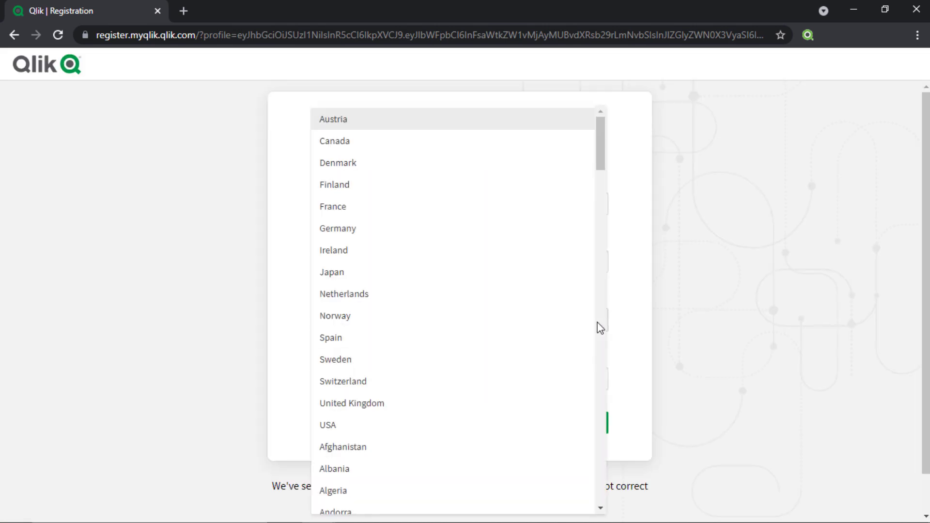
click(326, 424)
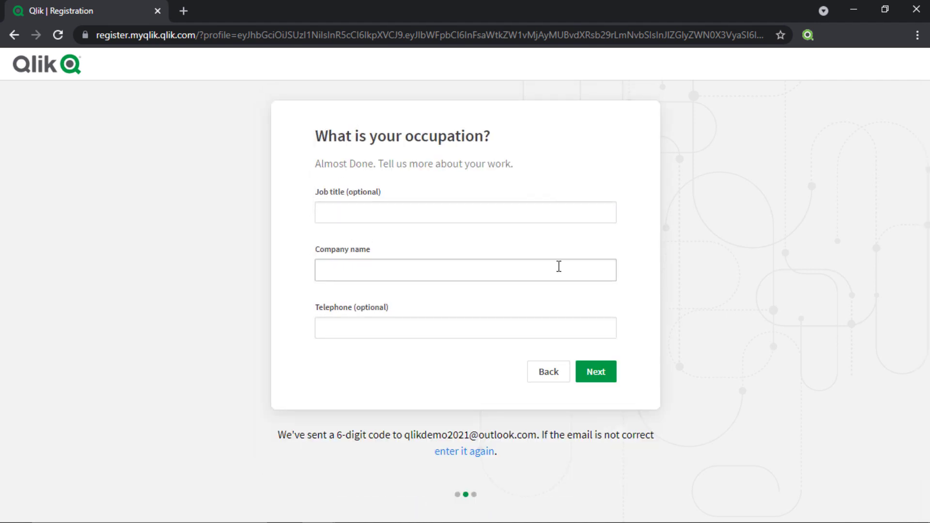
text(Qlik Customer)
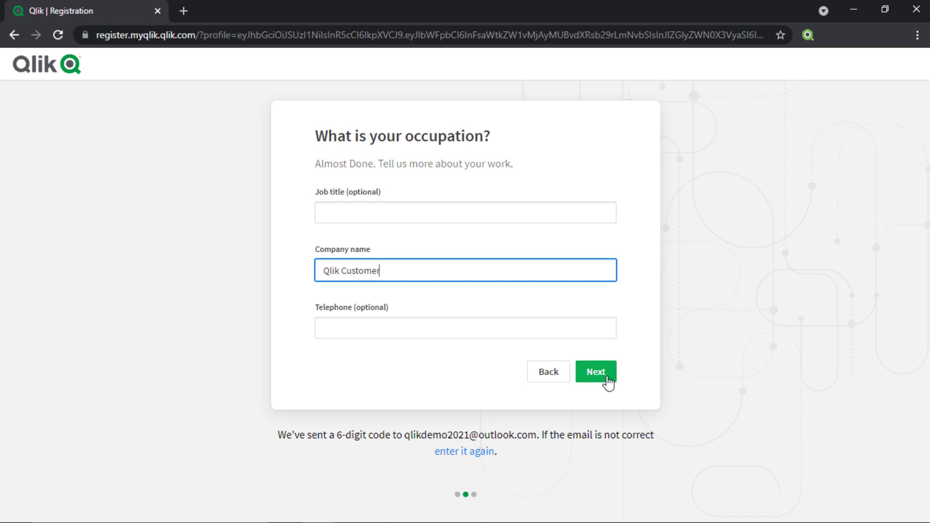
click(595, 371)
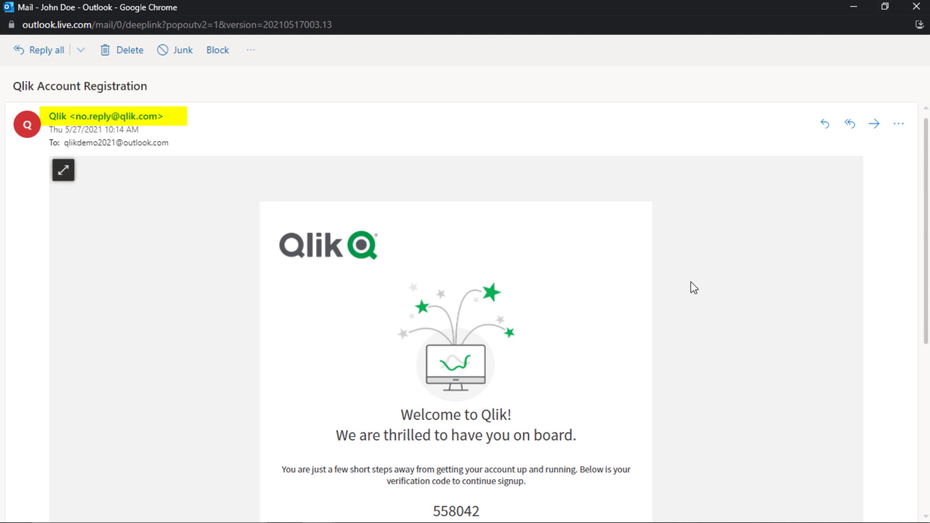
scroll(down, 3)
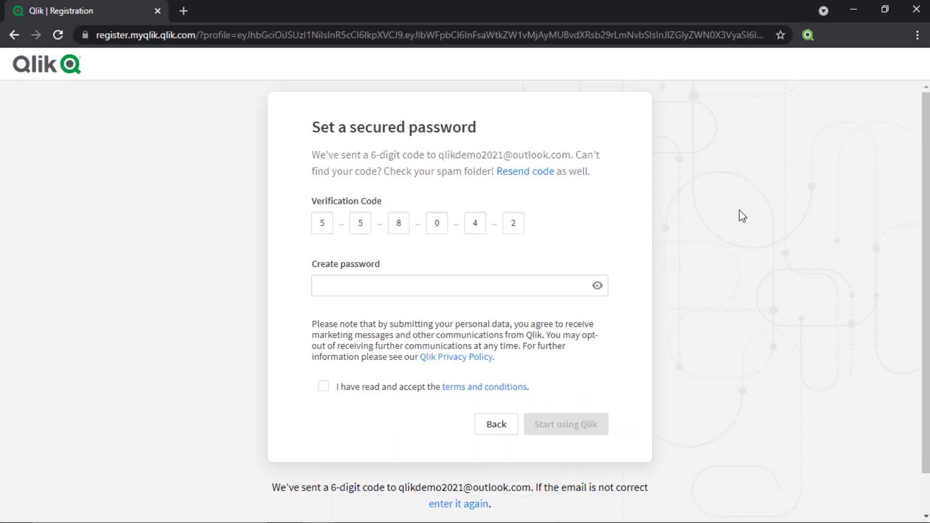
Step: Set the account password, accept the terms and choose Start using Qlik to finish signup
text(•)
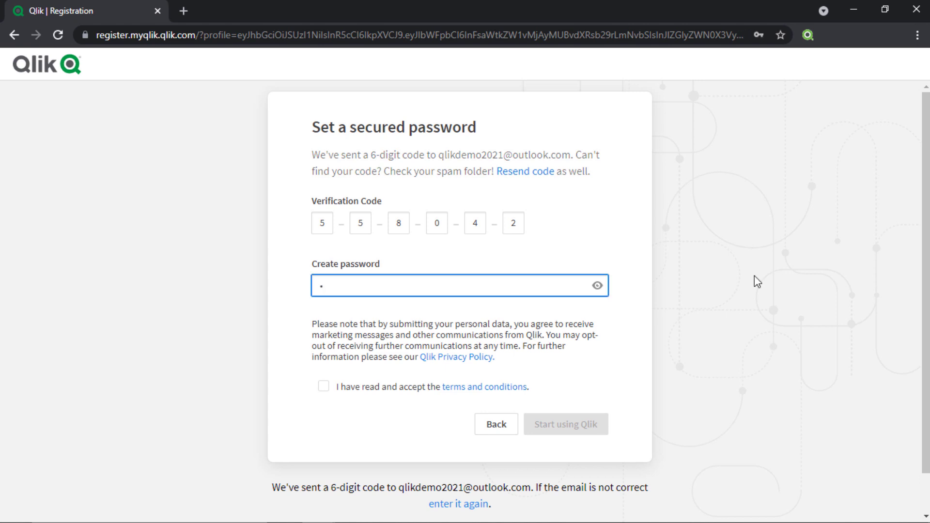
click(323, 387)
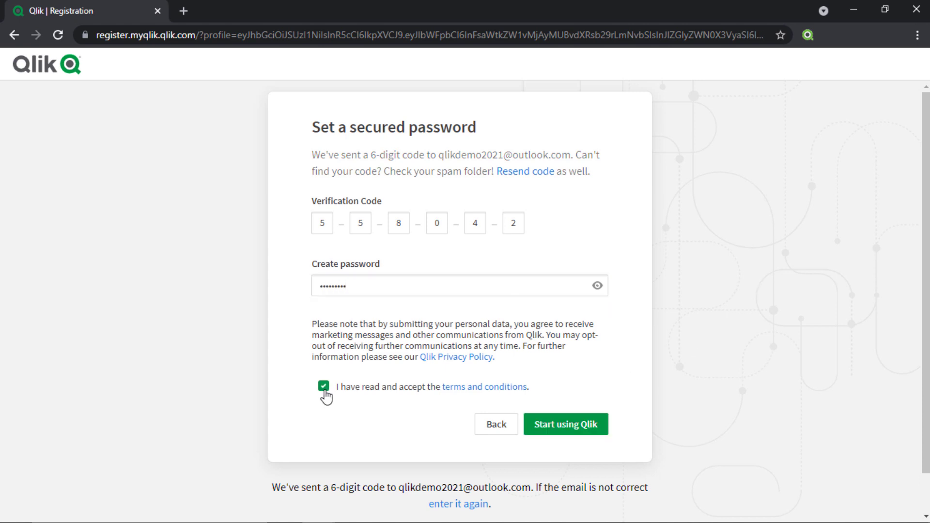
click(565, 424)
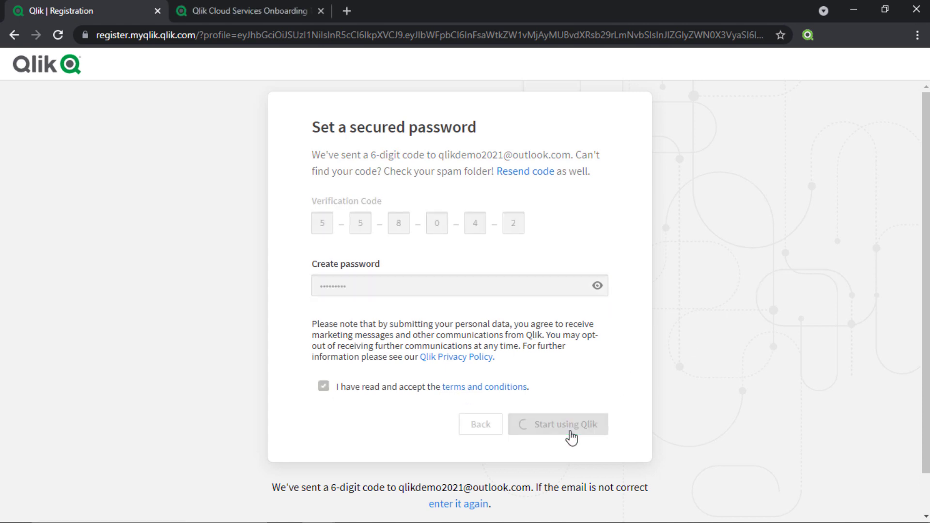
click(557, 425)
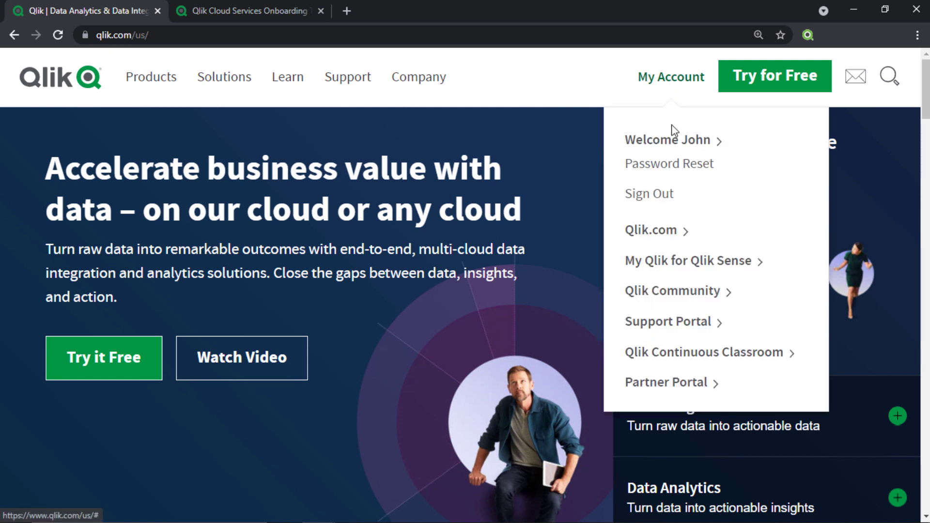
mouse_move(688, 260)
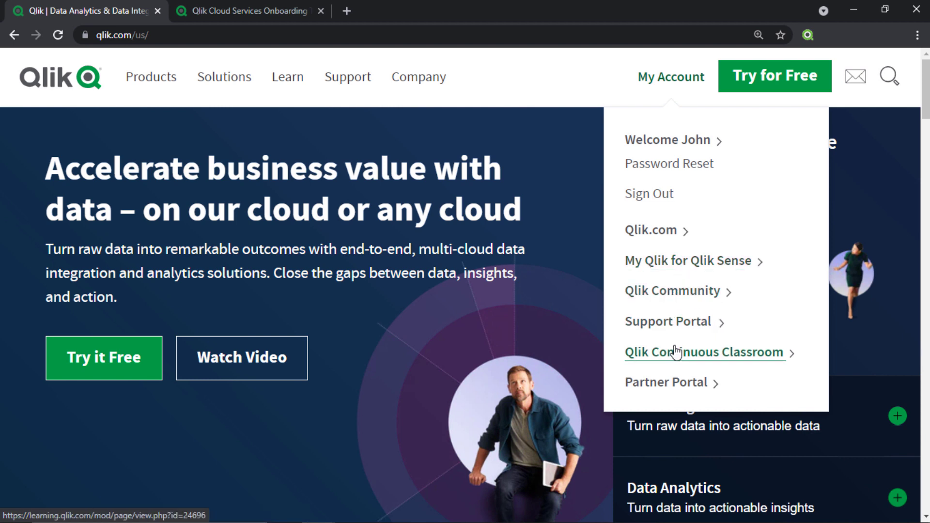
mouse_move(680, 360)
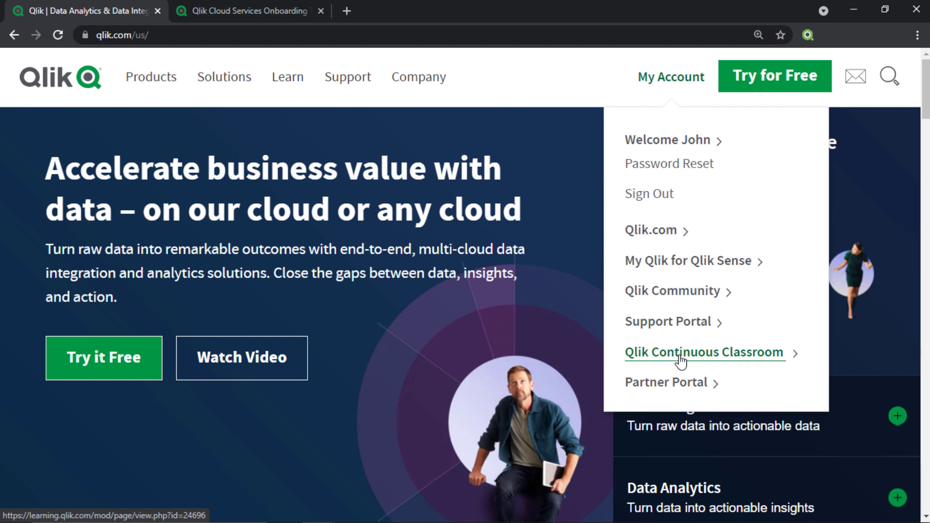
mouse_move(680, 364)
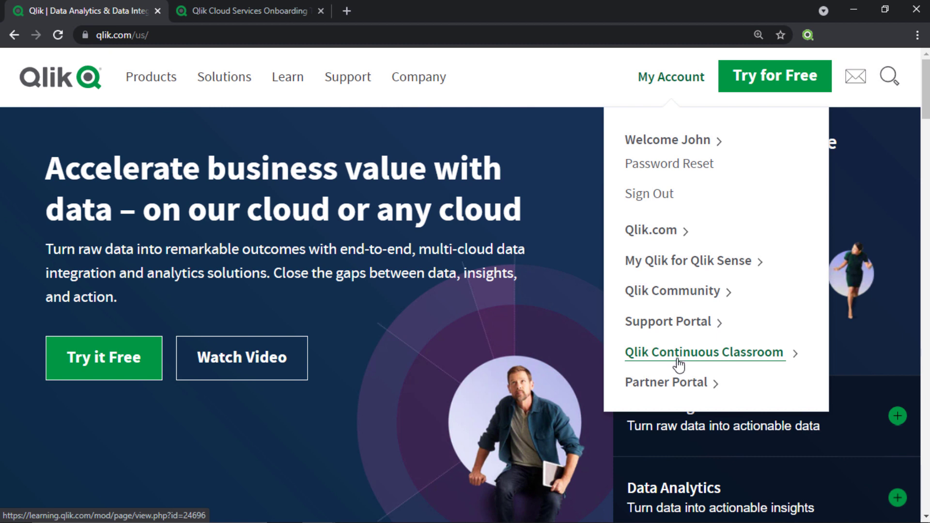
mouse_move(688, 392)
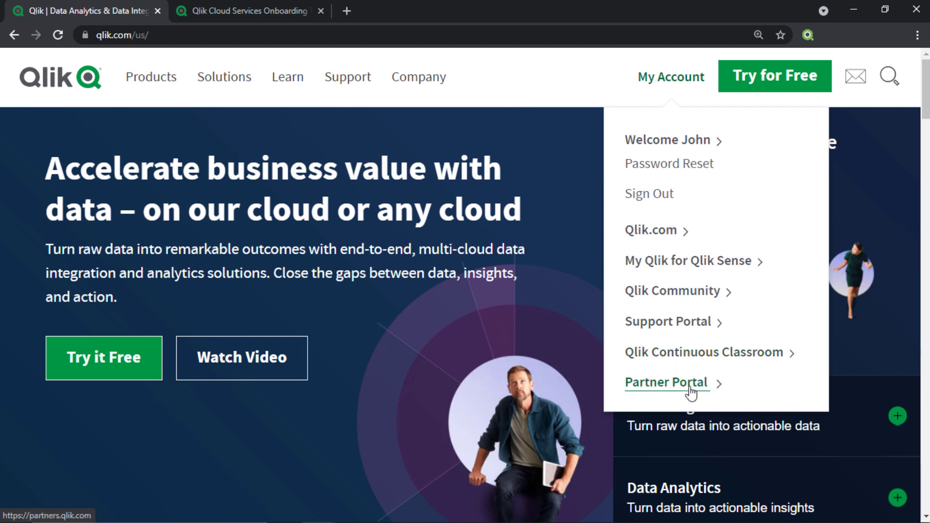
Step: Go to Qlik Community from the signed-in account menu
click(672, 291)
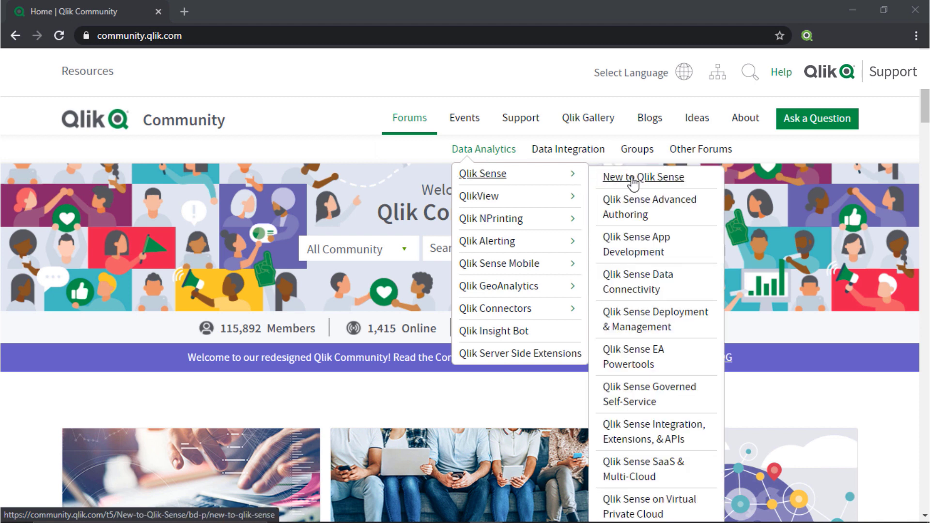
mouse_move(634, 314)
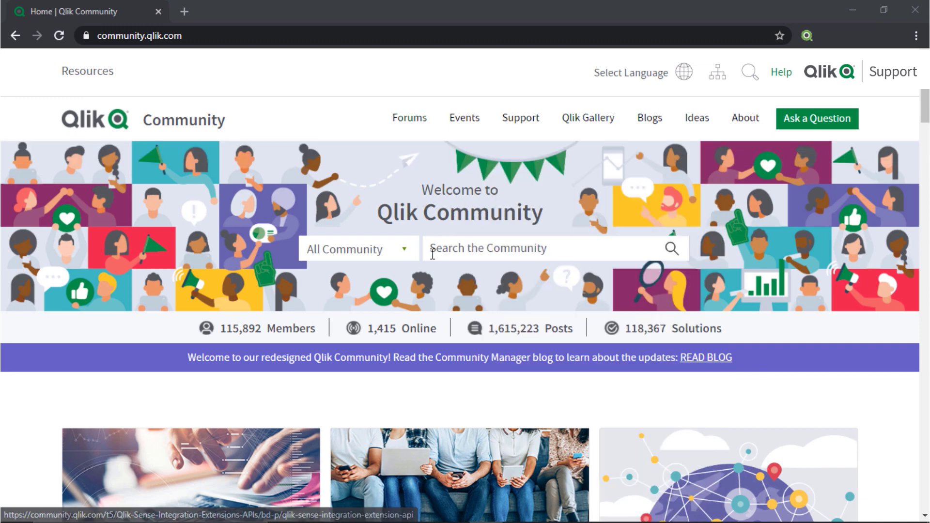
Step: Search the community for 'Qlik Sense Log Files'
text(Qlik Sense Log Fi)
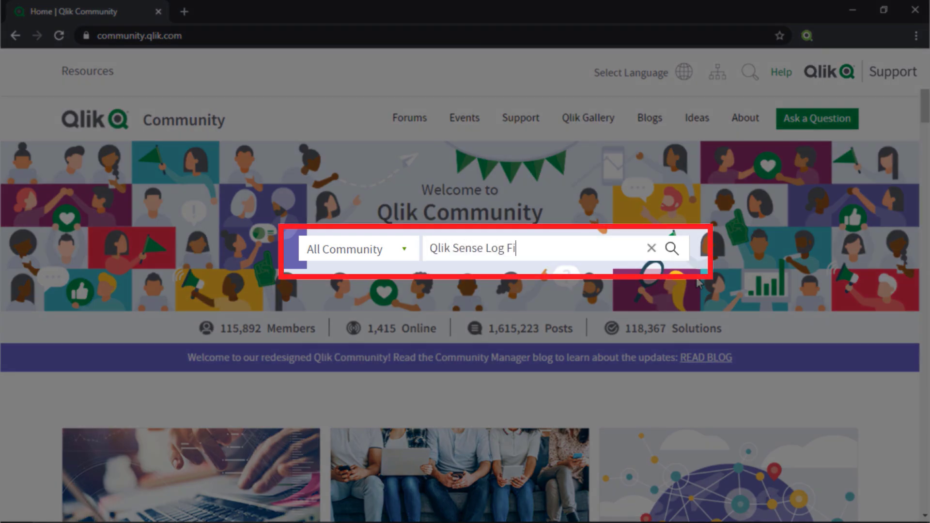
click(672, 248)
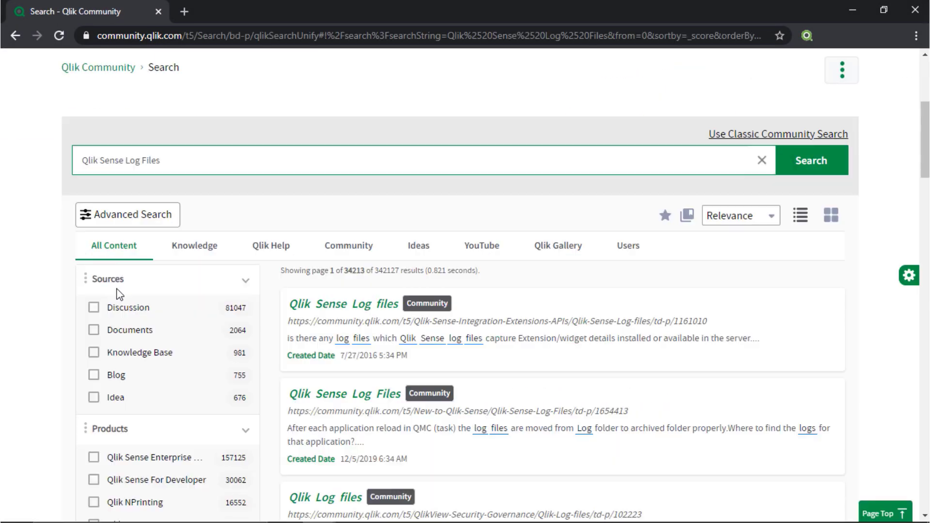
Step: Filter the results to Knowledge, then Community, then move on to the Support Programs page
click(194, 245)
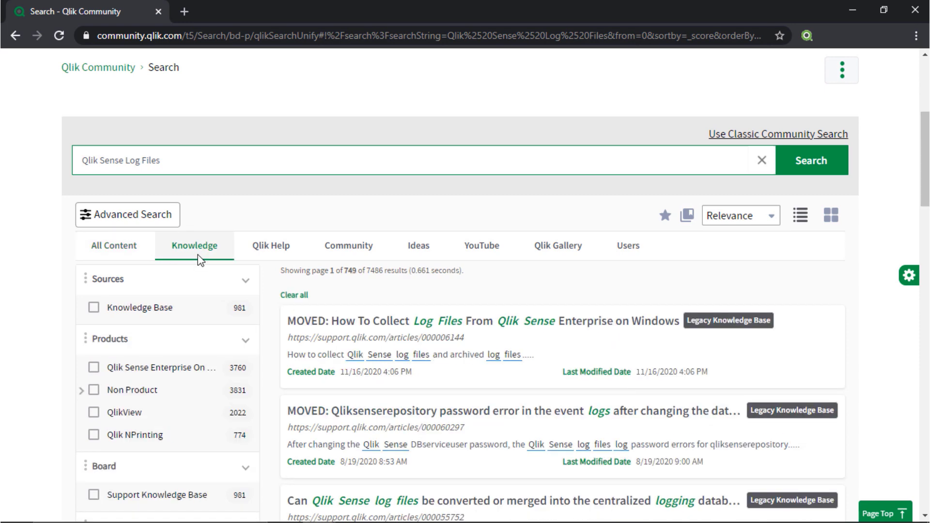
click(348, 246)
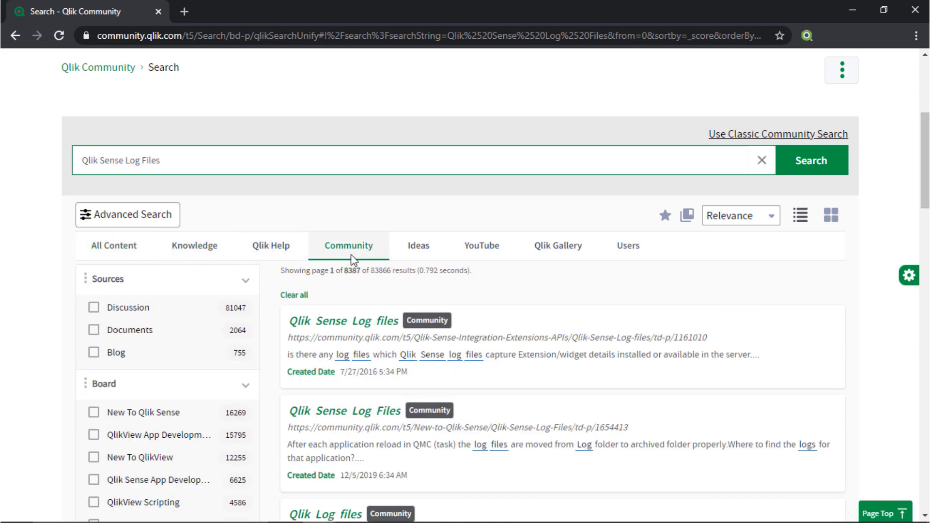
click(482, 245)
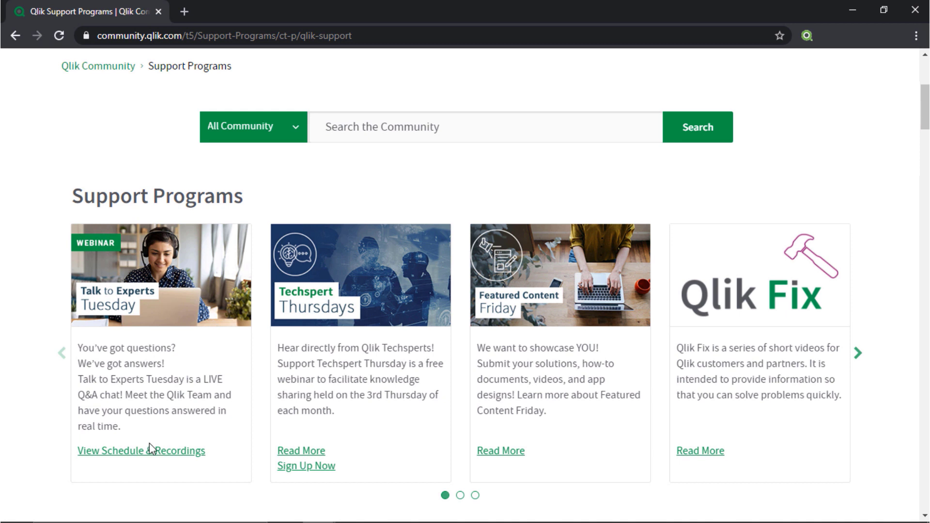
mouse_move(307, 466)
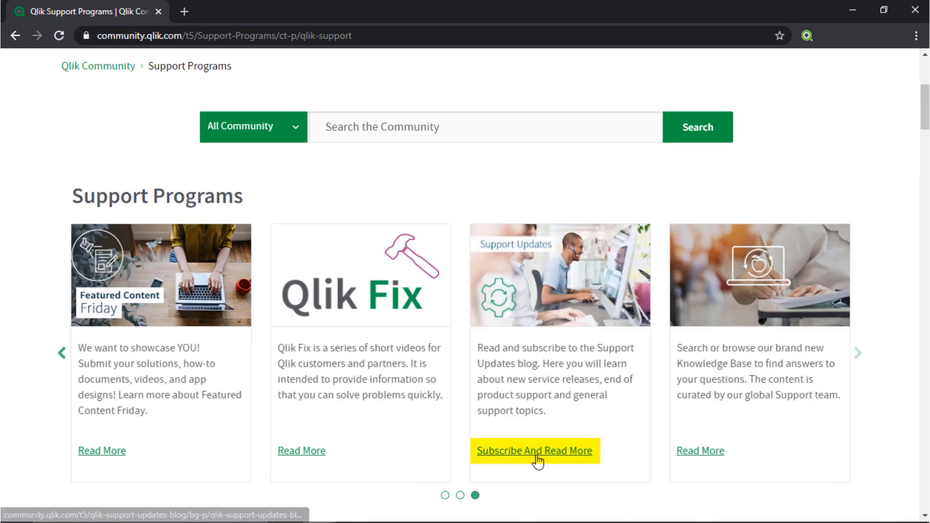
Step: Follow Subscribe And Read More under Support Updates to reach the Support Updates Blog
click(534, 450)
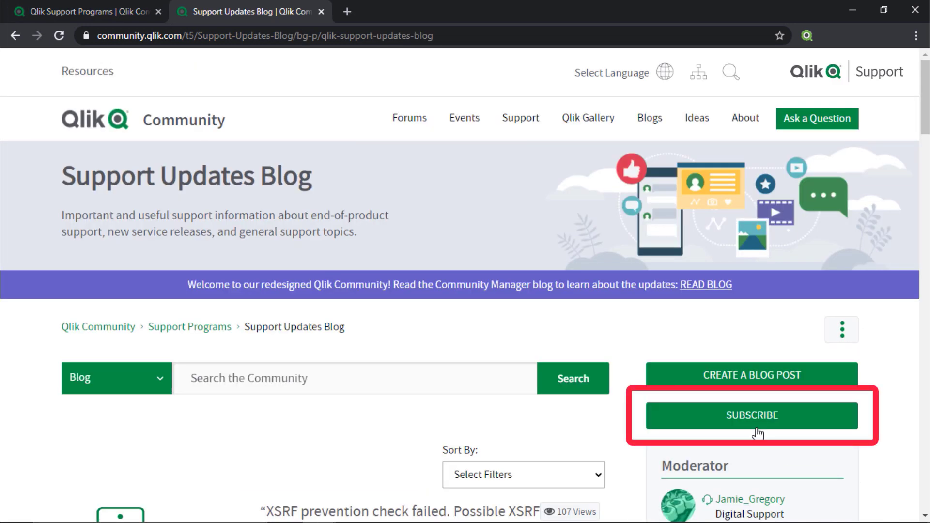